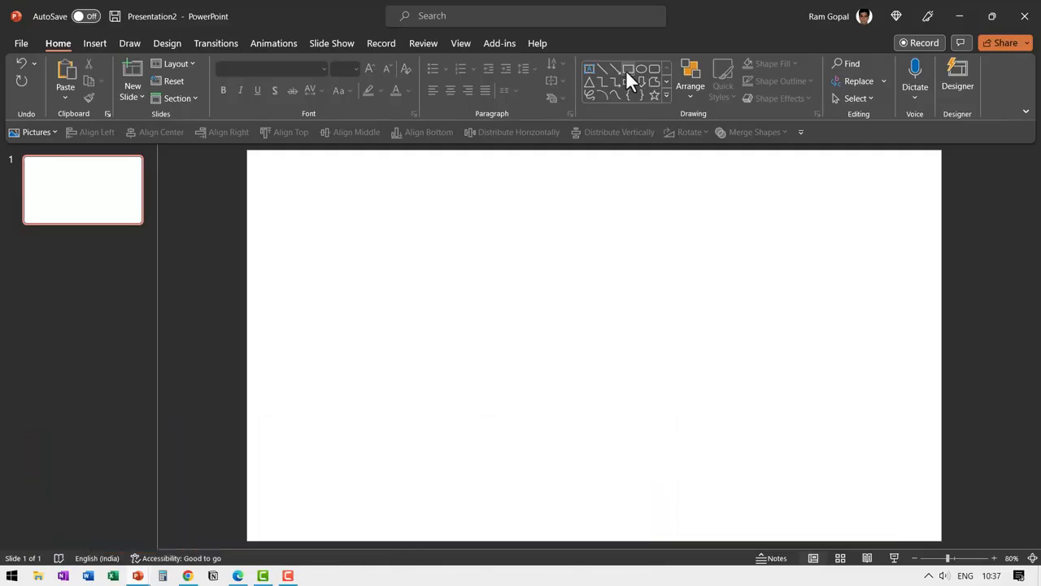
- Draw a blue rectangle and subtract a scribbled shape to tear its bottom edge
drag(394, 212, 594, 444)
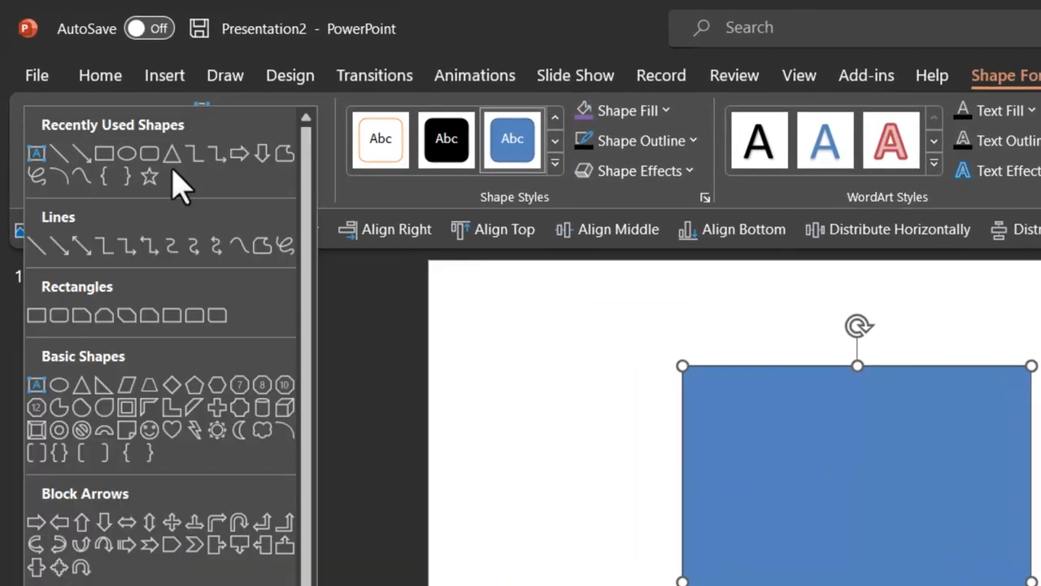
mouse_move(236, 281)
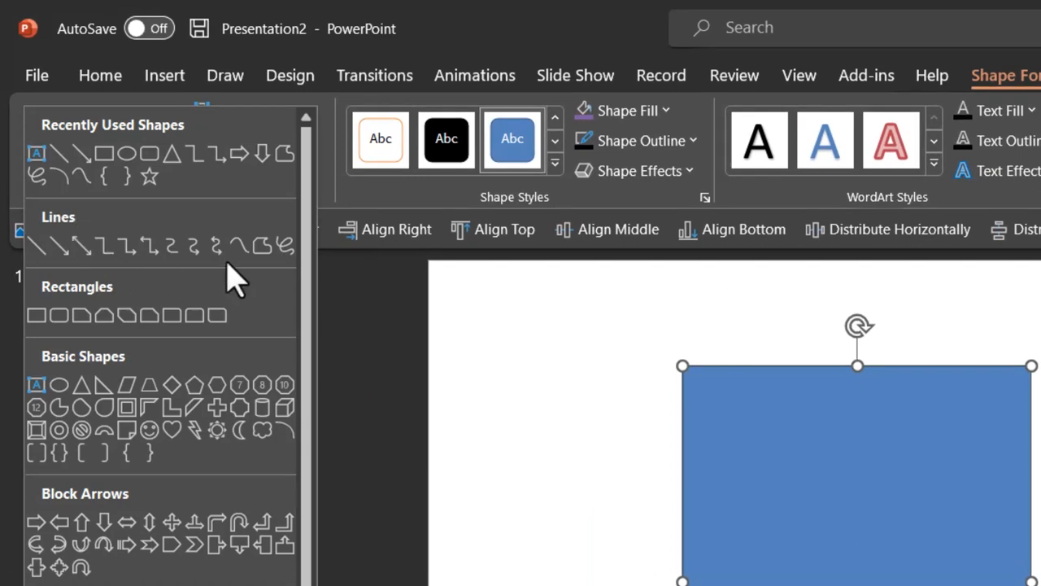
mouse_move(285, 245)
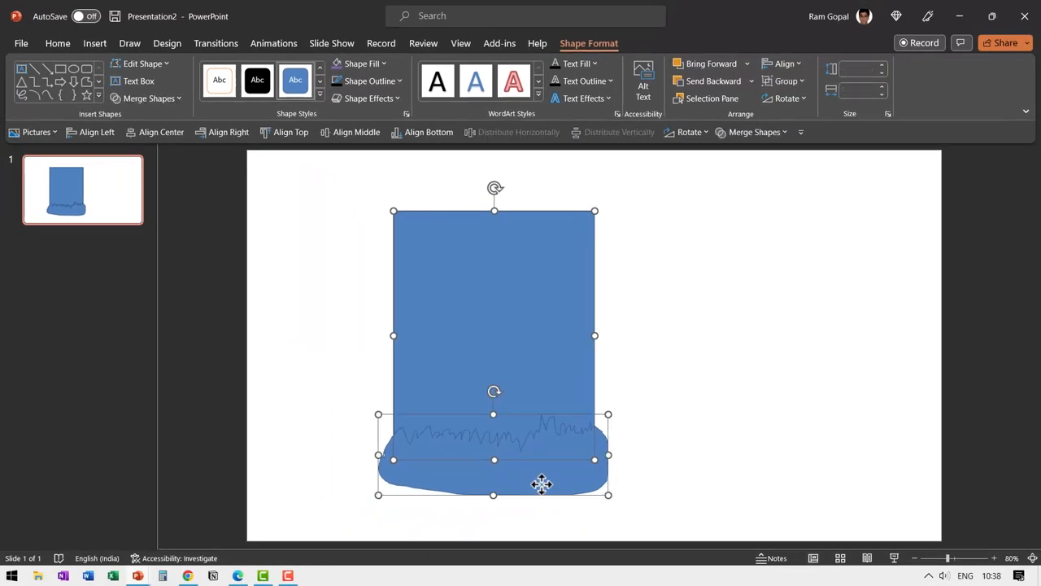
click(755, 132)
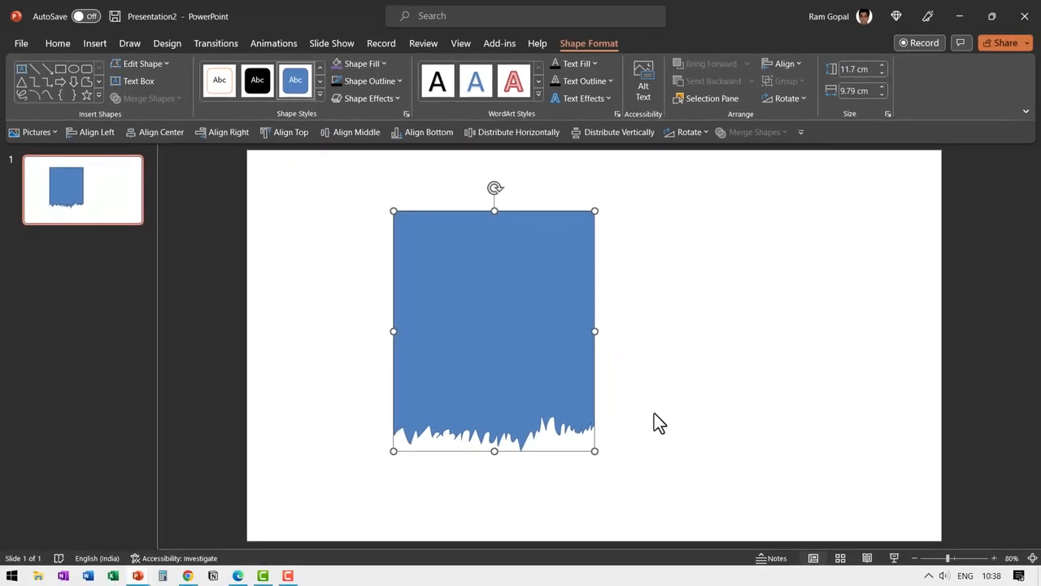
- Snip a screenshot of the Sample document.pdf text page shown in Edge
right_click(82, 189)
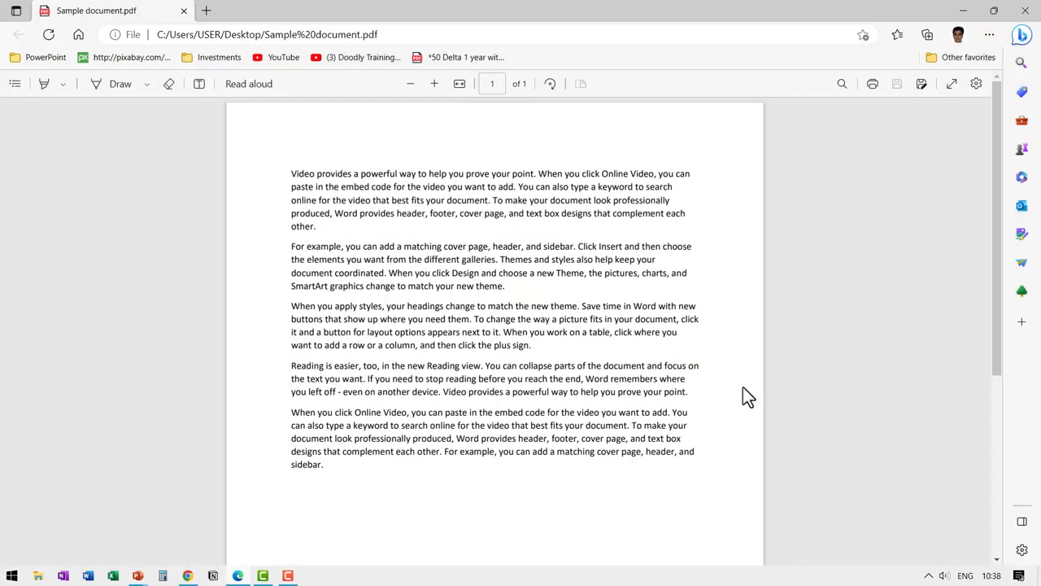
mouse_move(773, 398)
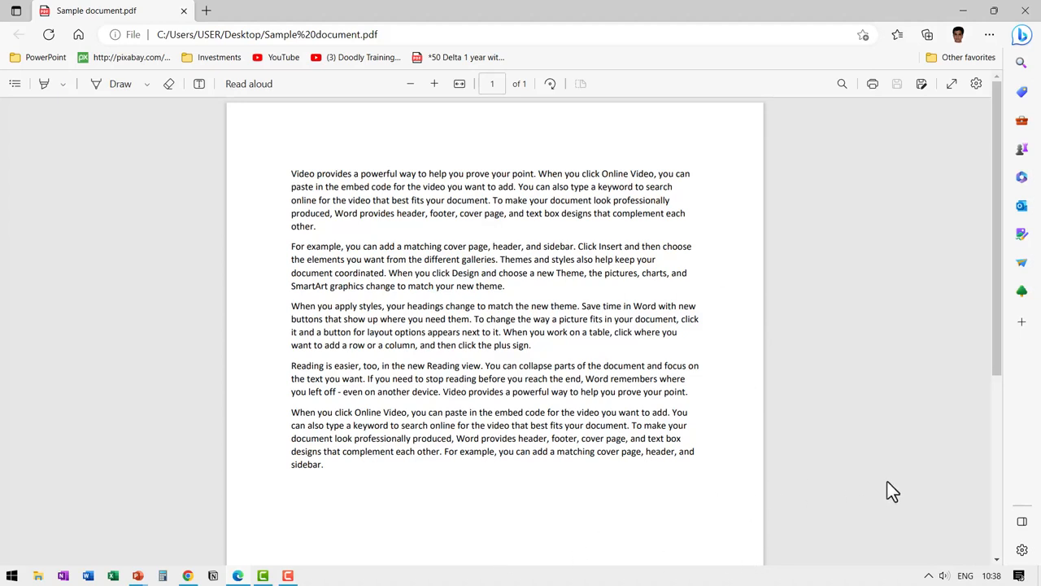
key(Win+Shift+s)
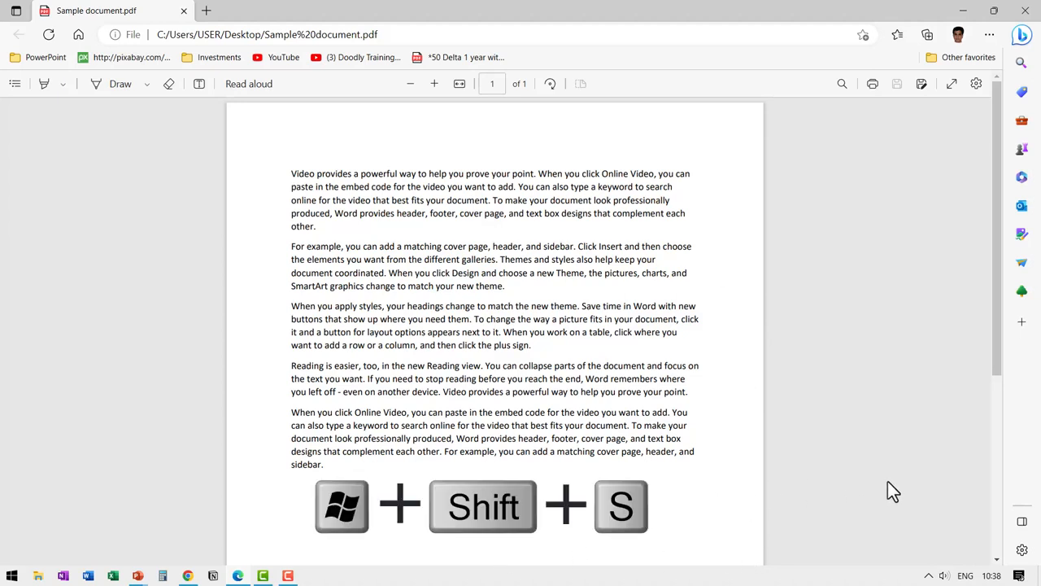
key(Win+Shift+s)
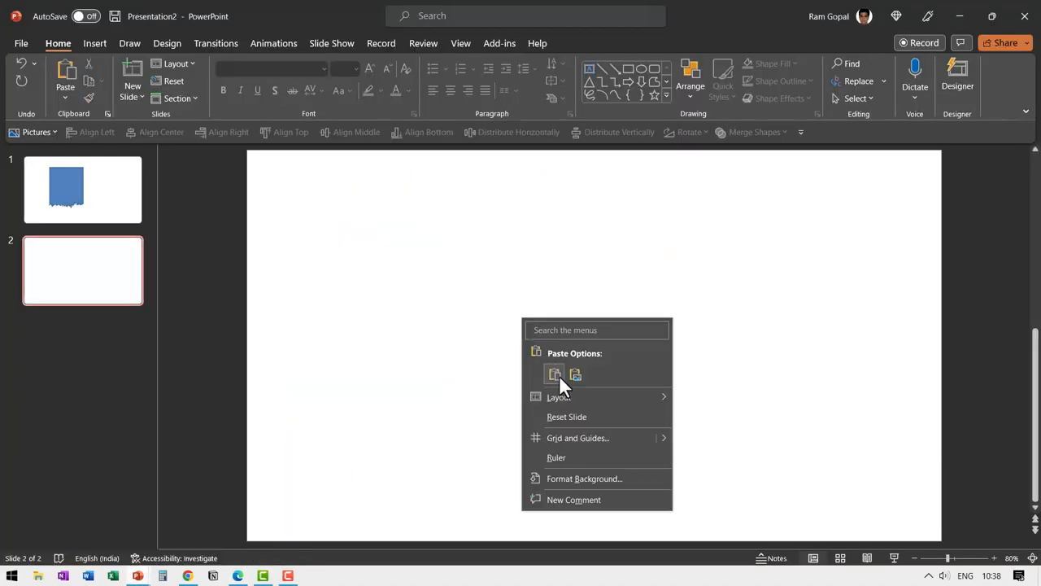
- Paste the document screenshot on slide 2 and scribble a jagged shape across its bottom
click(555, 374)
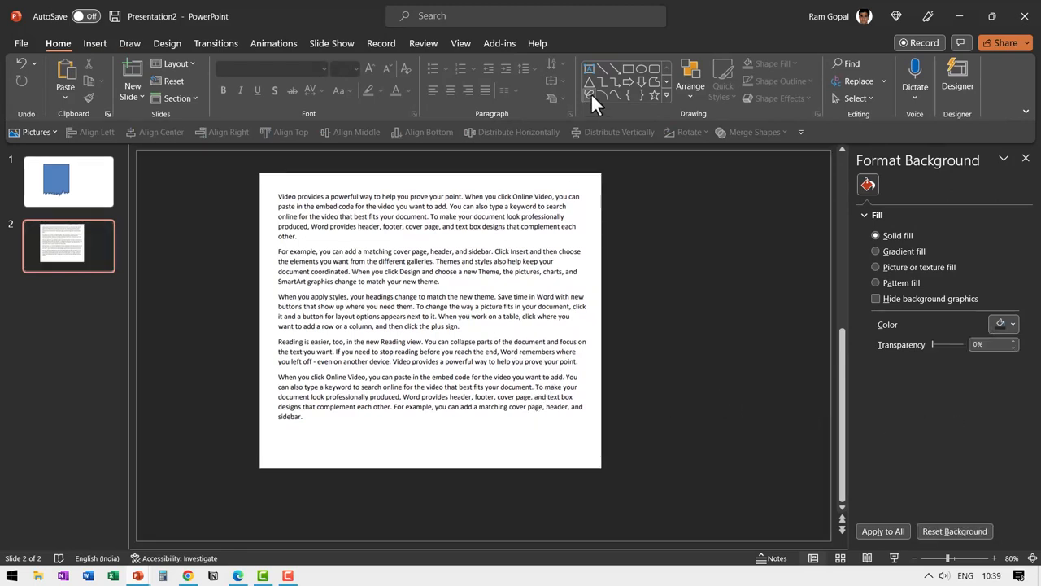
click(666, 96)
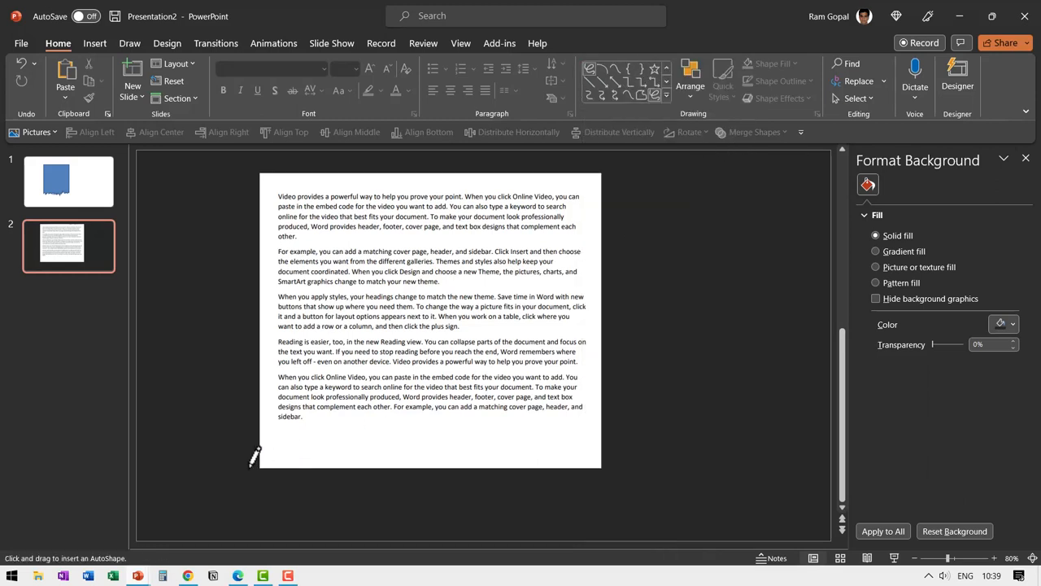
drag(256, 456, 374, 439)
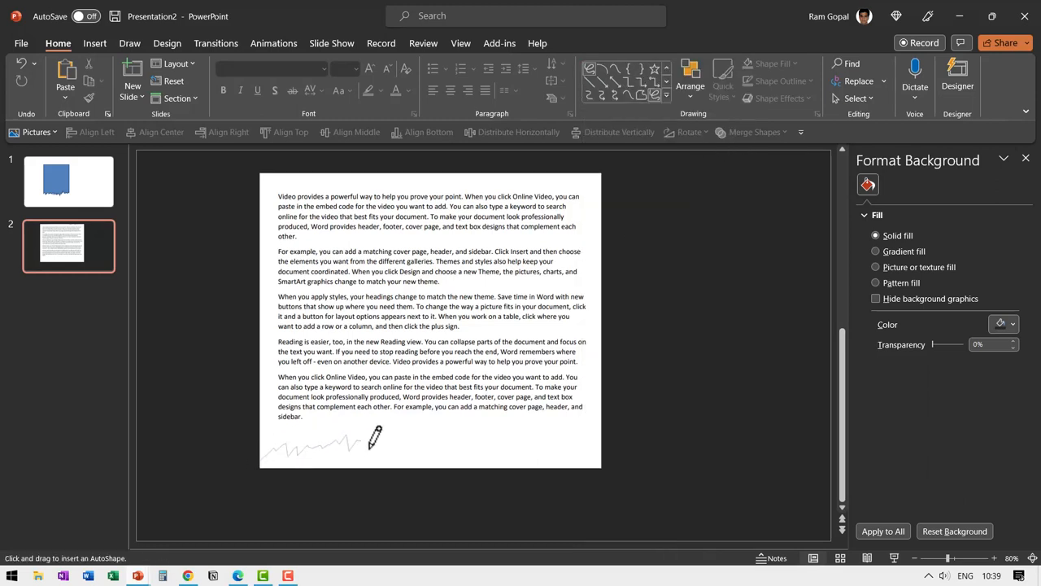
drag(375, 439, 553, 435)
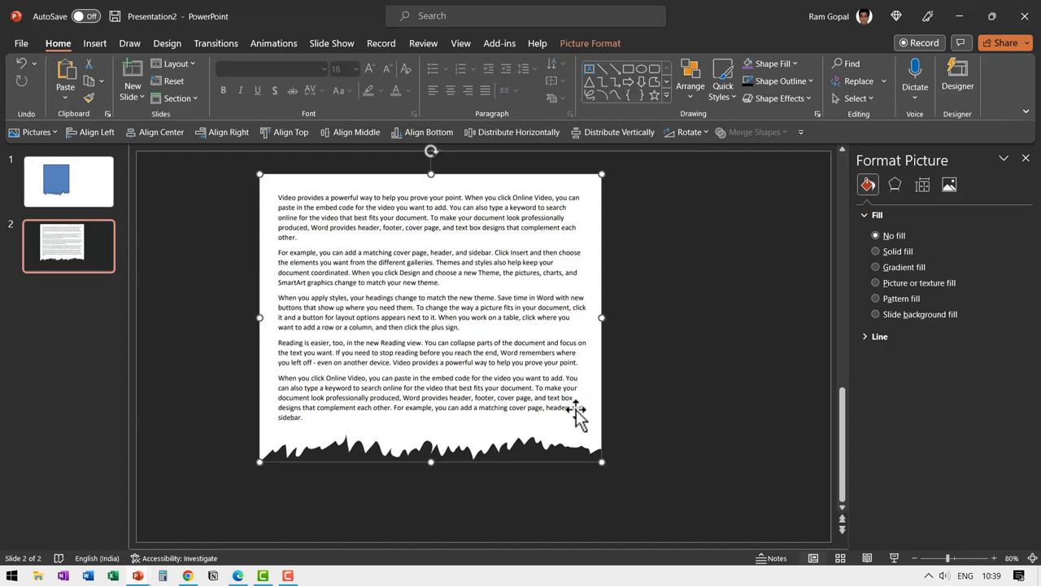
- Apply an Outer Offset: Bottom shadow to the torn page, enlarged to 103%
click(895, 184)
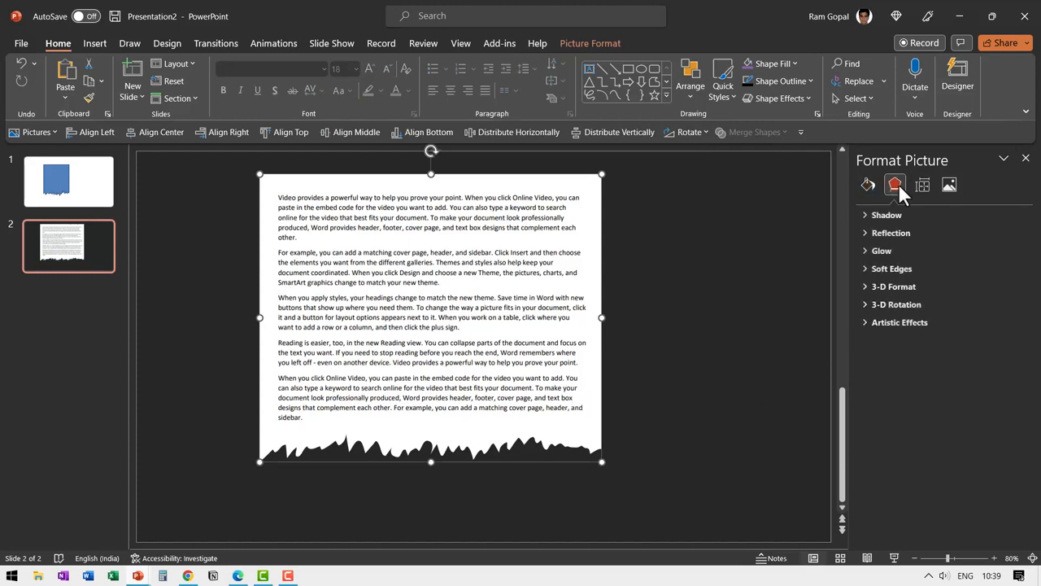
click(886, 215)
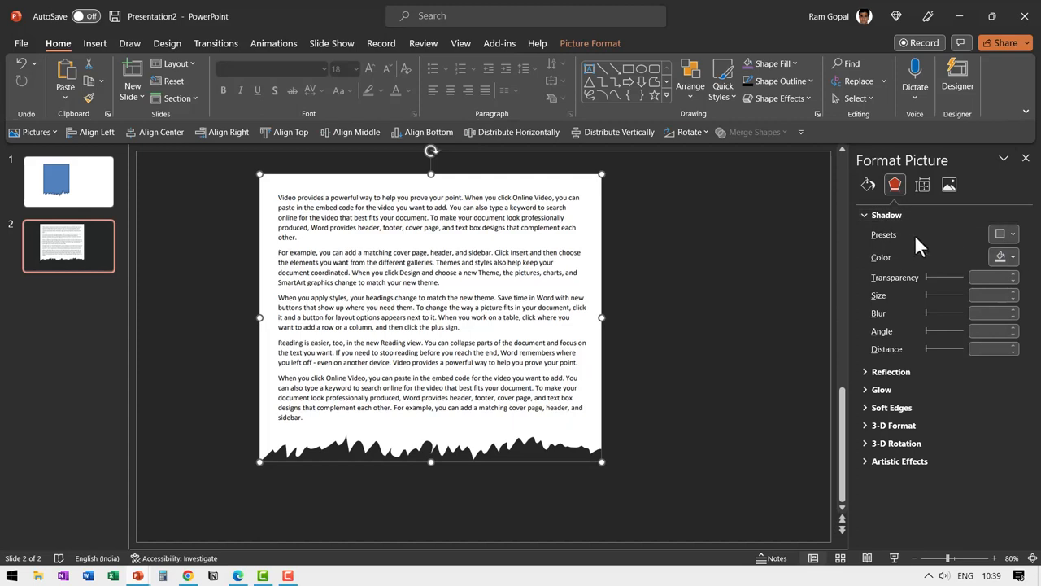
click(1007, 234)
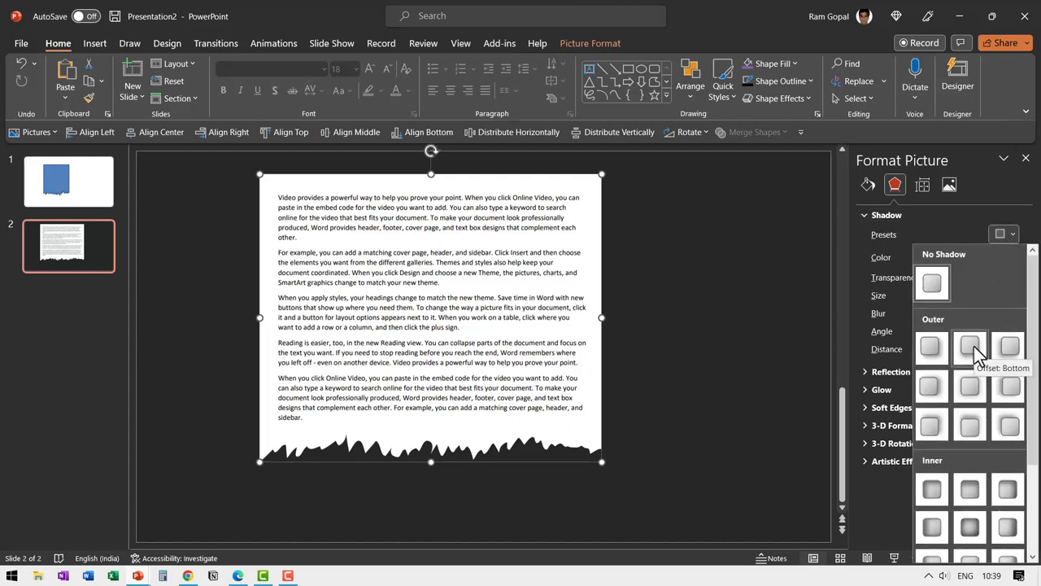
click(969, 346)
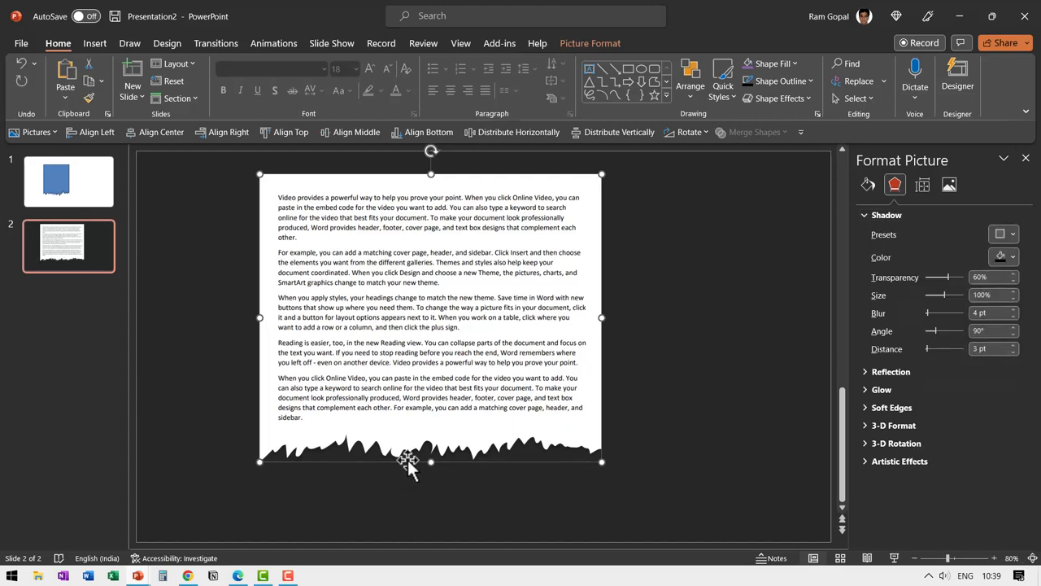
mouse_move(895, 358)
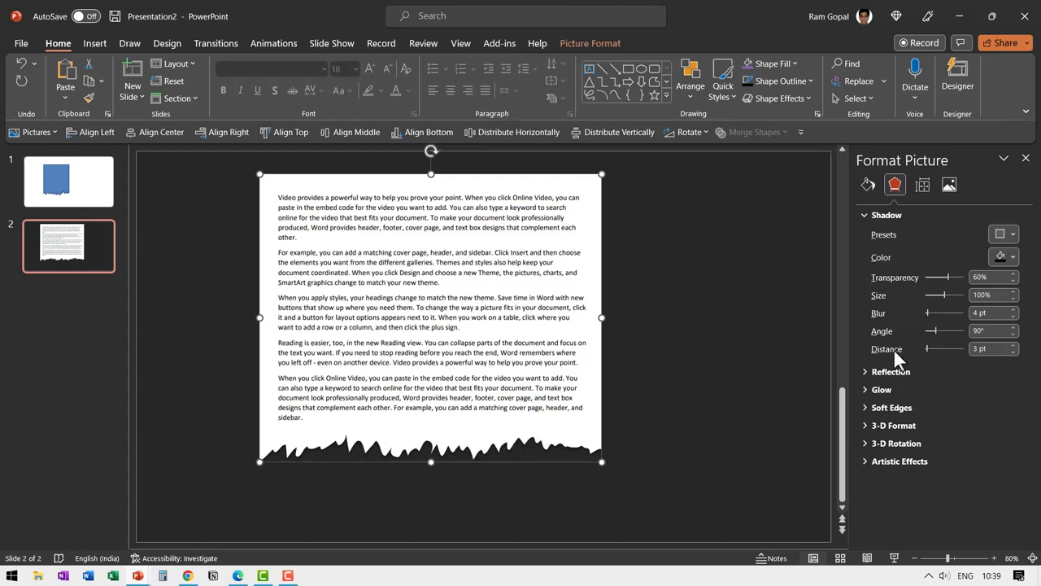
click(1013, 291)
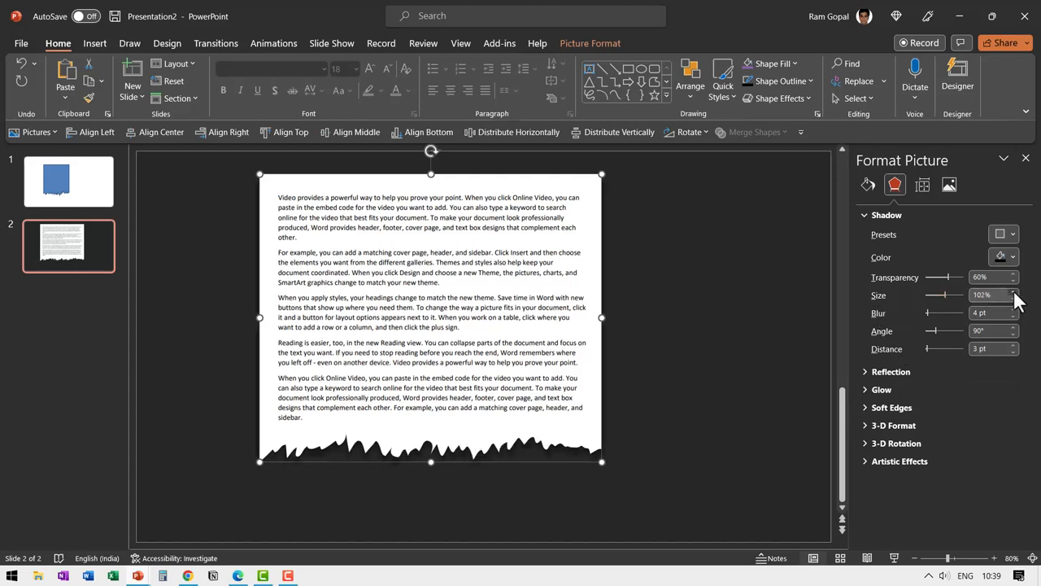
click(1013, 291)
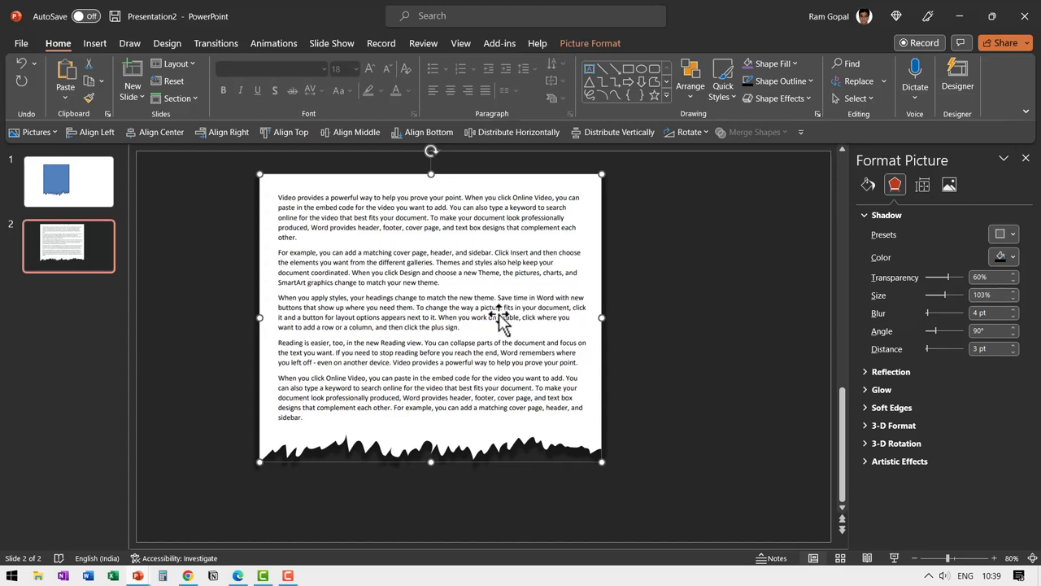
mouse_move(663, 350)
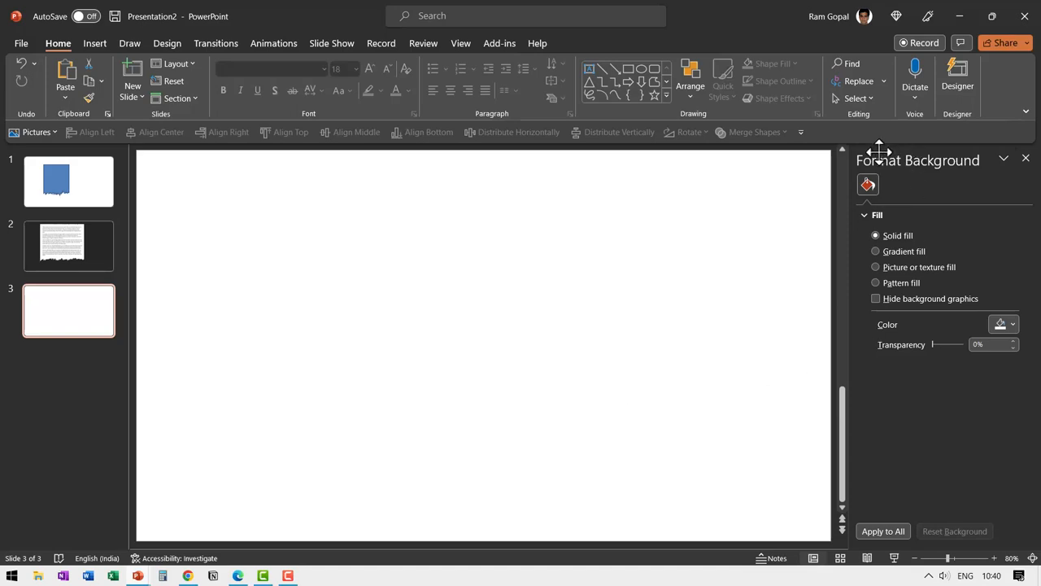
mouse_move(900, 470)
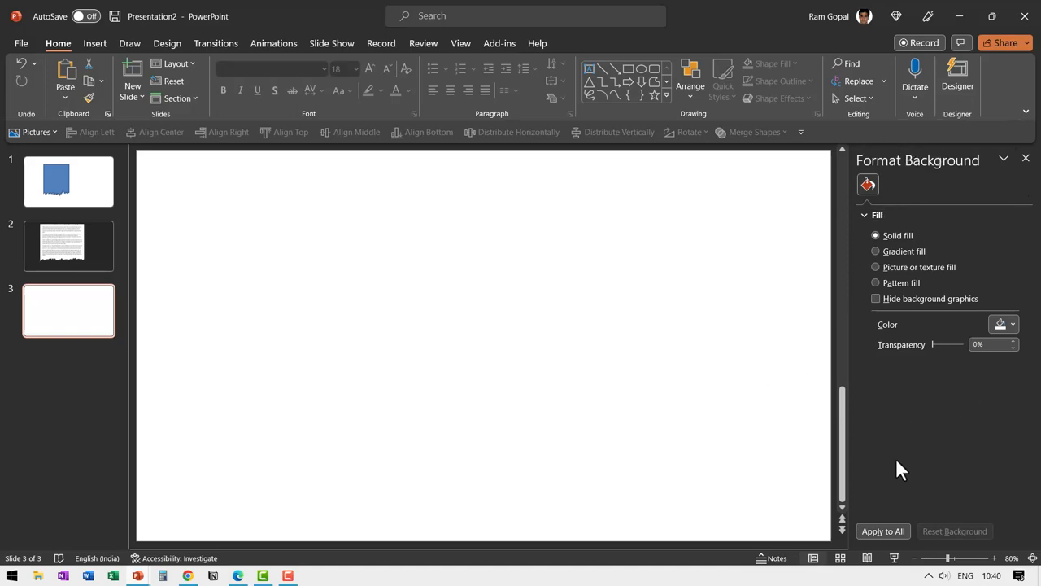
- Paste the settings-panel screenshot on slide 3 and subtract a scribbled shape from its bottom
key(win+shift+s)
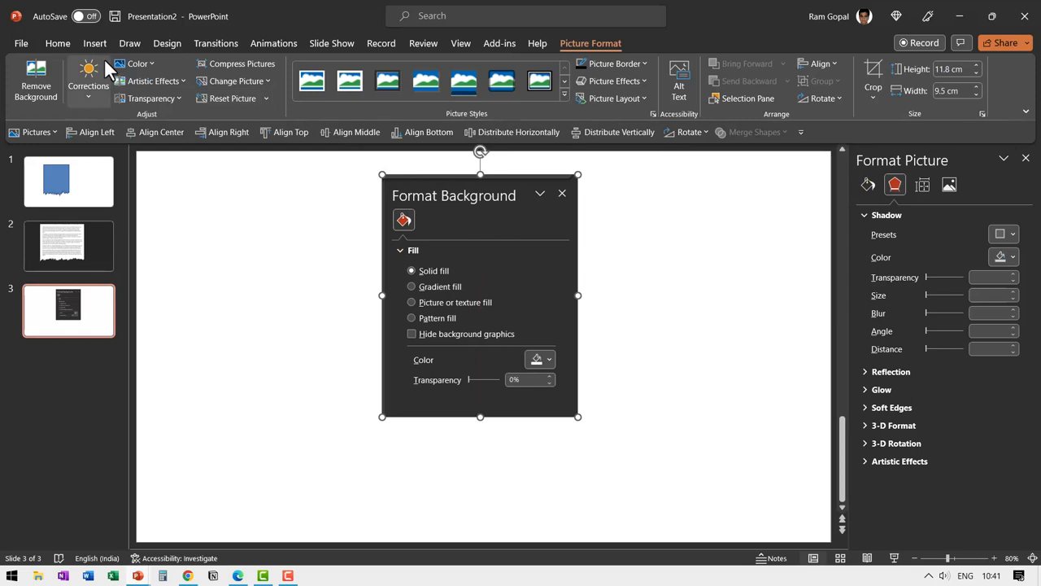
click(58, 43)
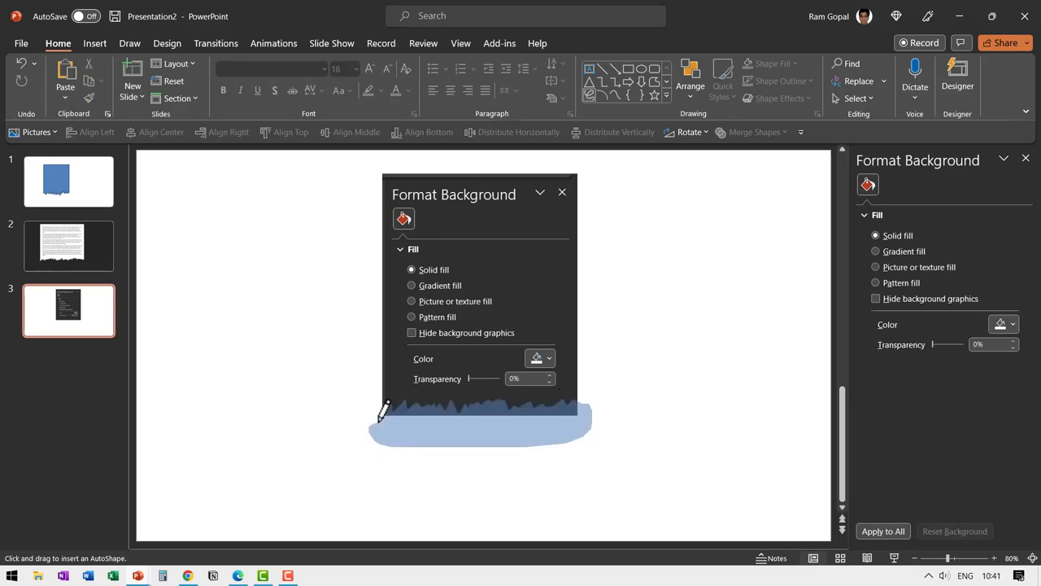
click(479, 431)
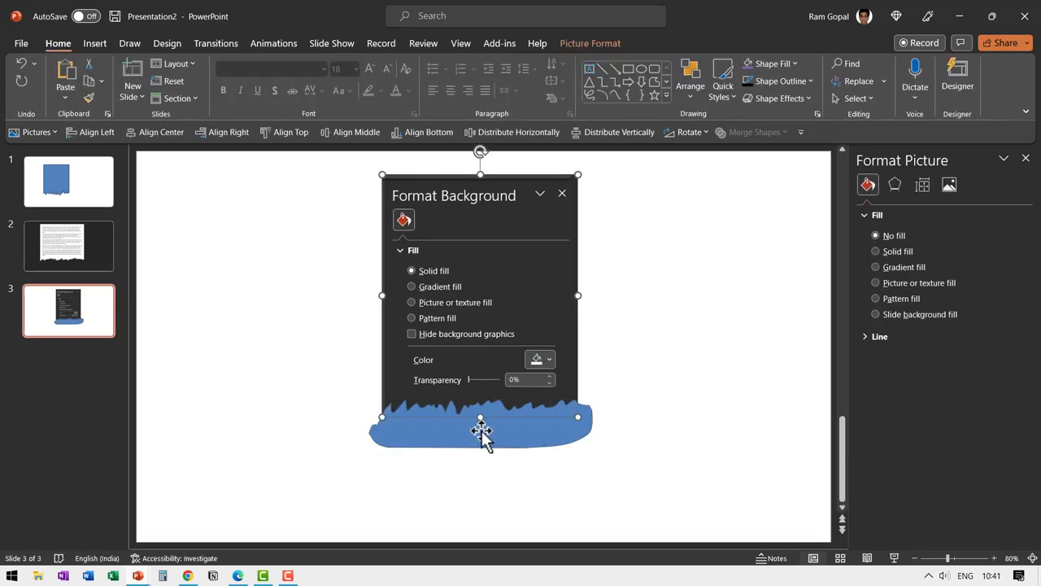
click(752, 132)
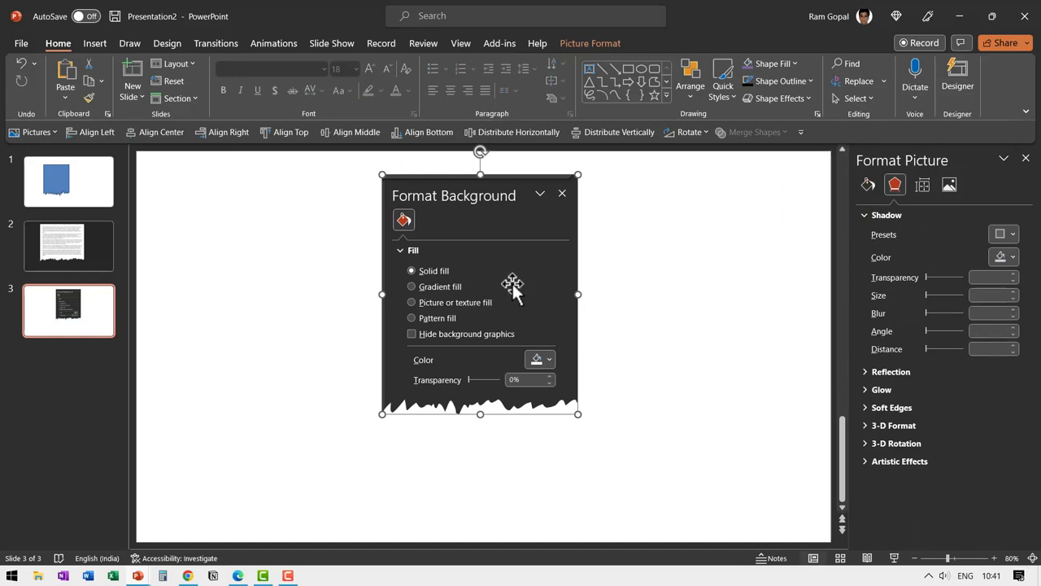
mouse_move(510, 290)
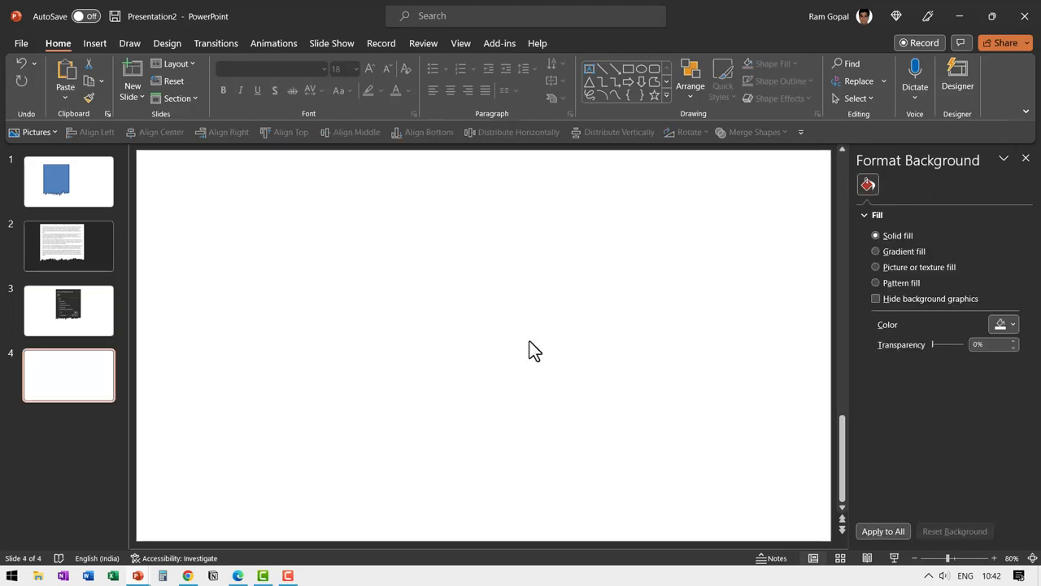
- Insert the medical team stock photo and position light-blue torn tape strips over its corners
click(95, 43)
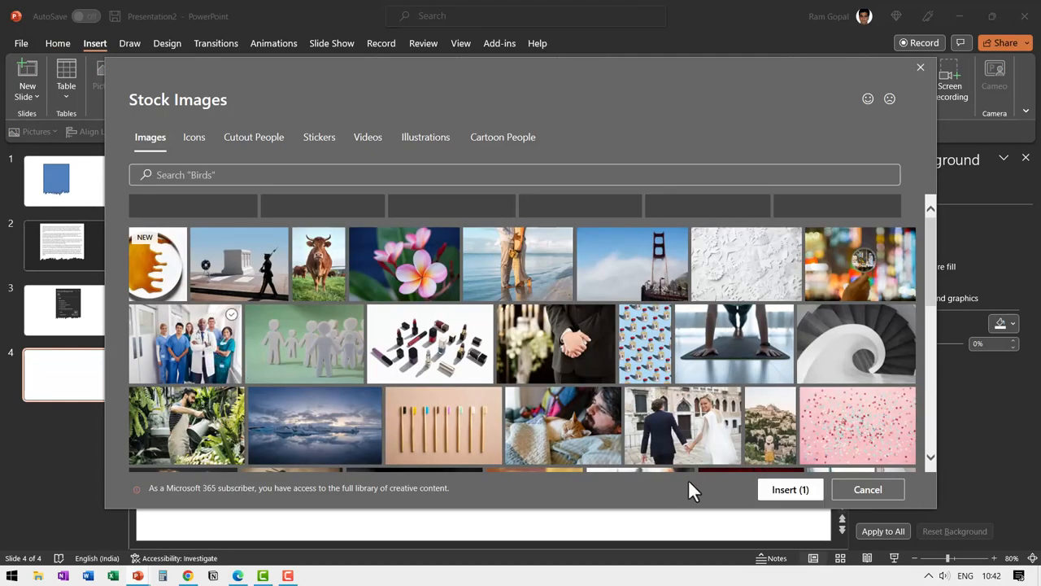
click(867, 489)
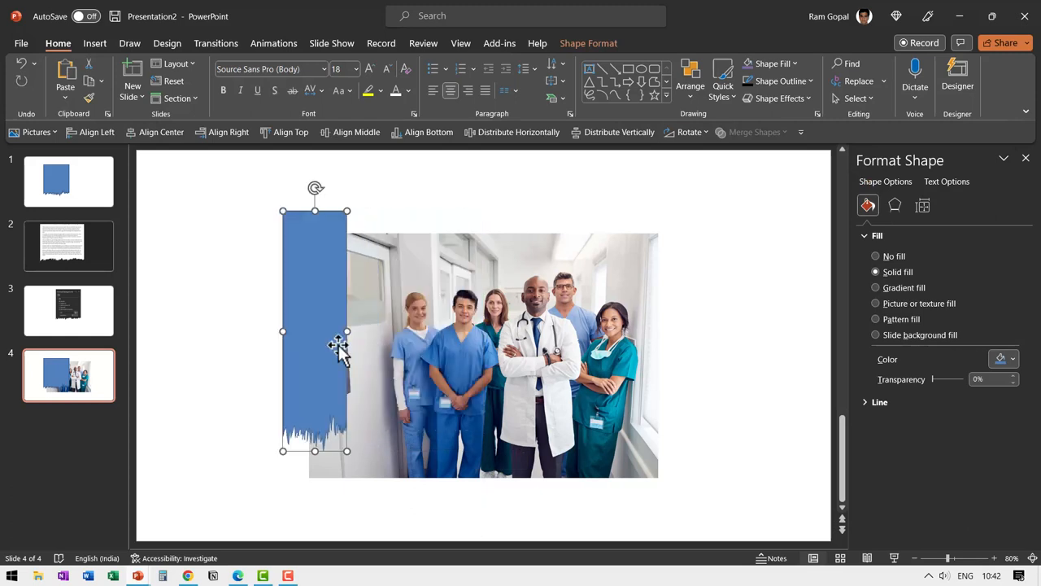
drag(340, 342, 240, 374)
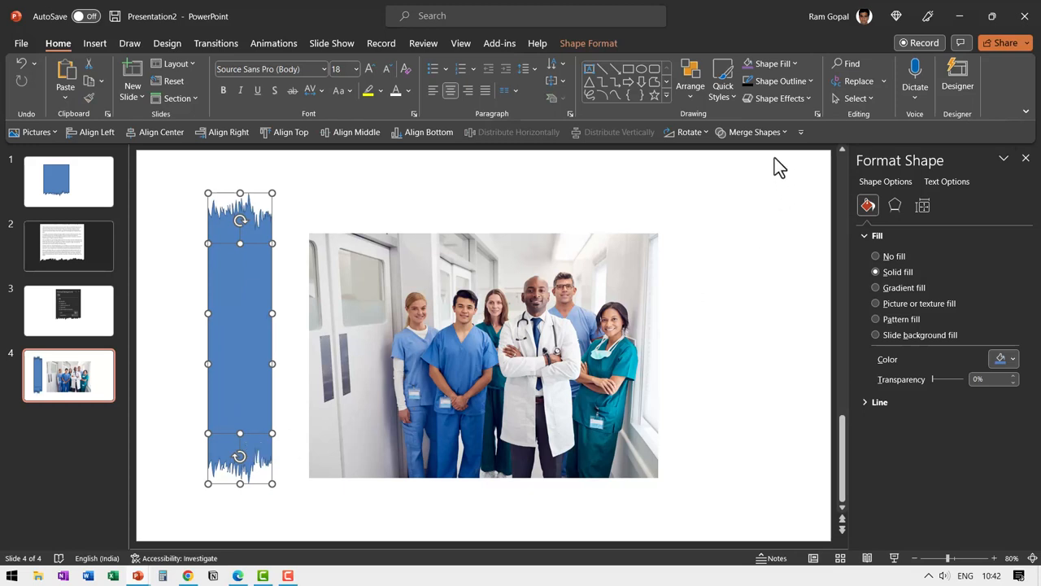
click(754, 132)
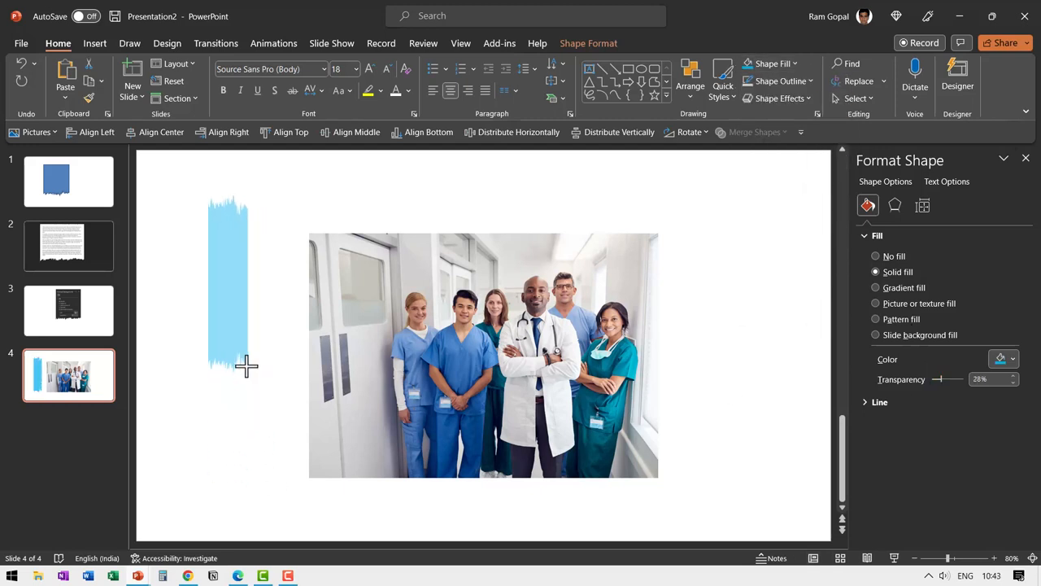
drag(227, 285, 633, 260)
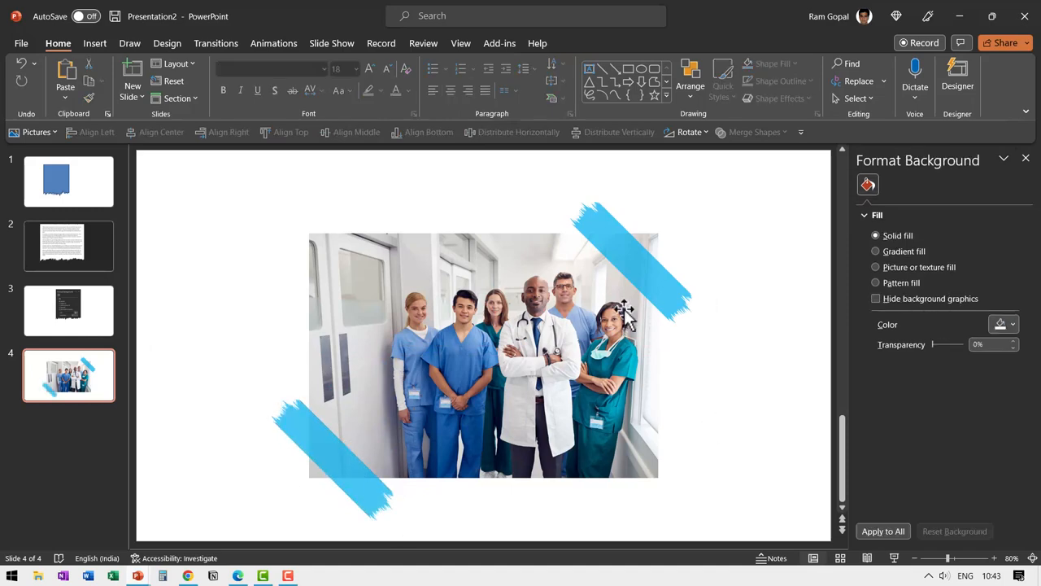
mouse_move(525, 329)
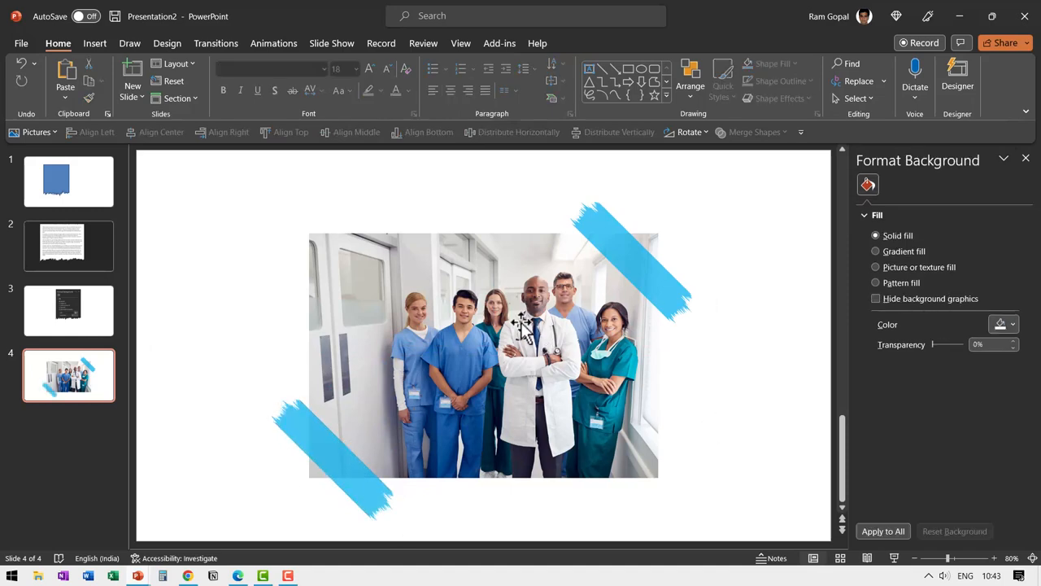
mouse_move(756, 283)
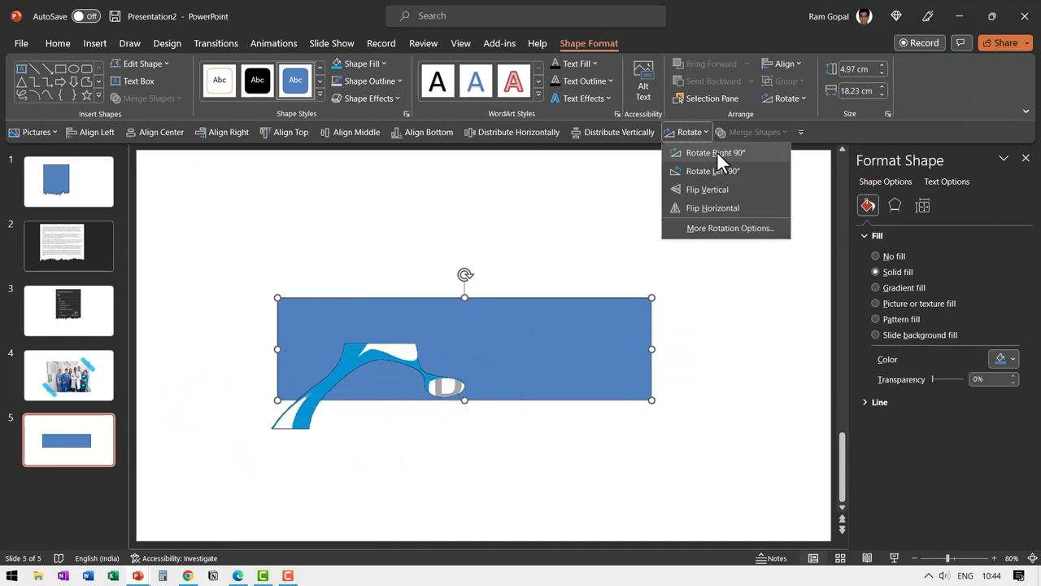
- Rotate the blue rectangle 90°, flip a copied torn piece vertically, and merge the shapes
click(715, 153)
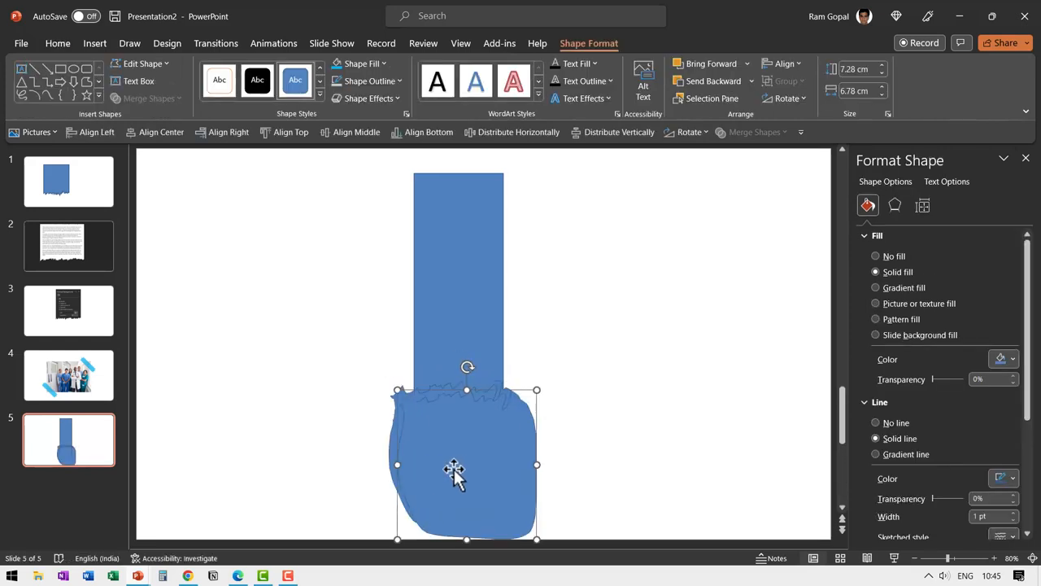
click(689, 132)
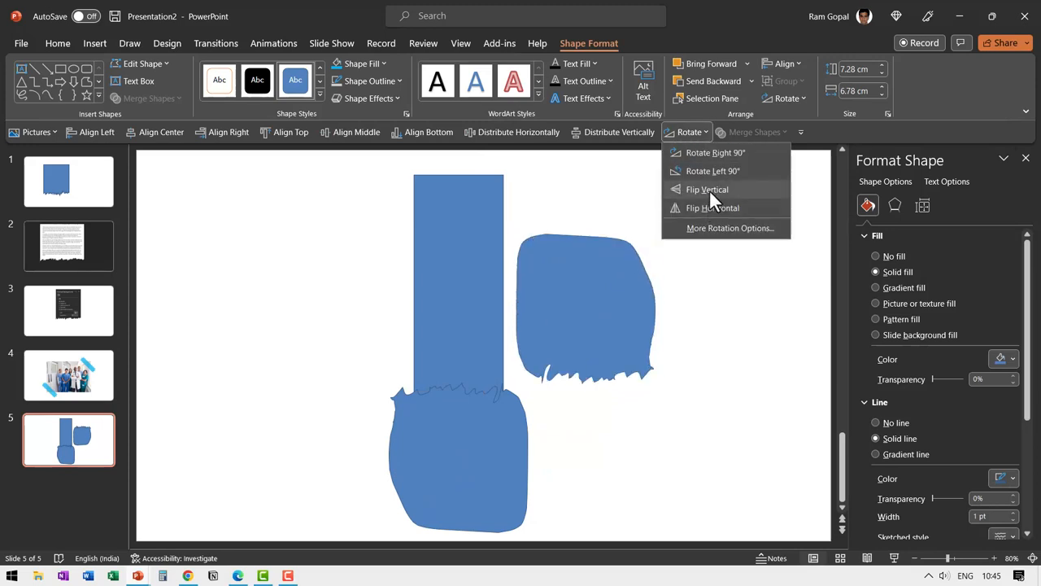
click(707, 189)
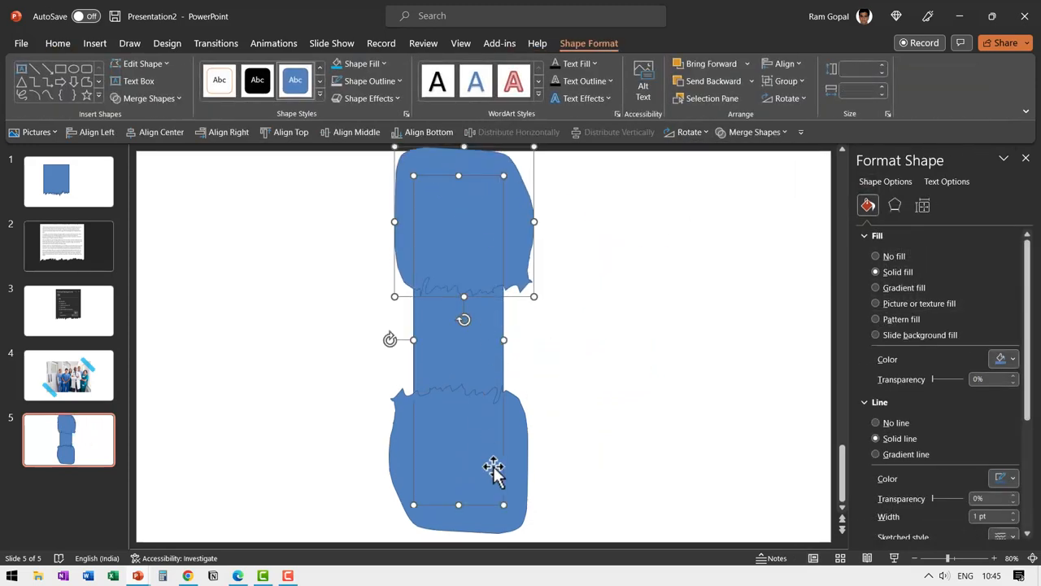
click(755, 132)
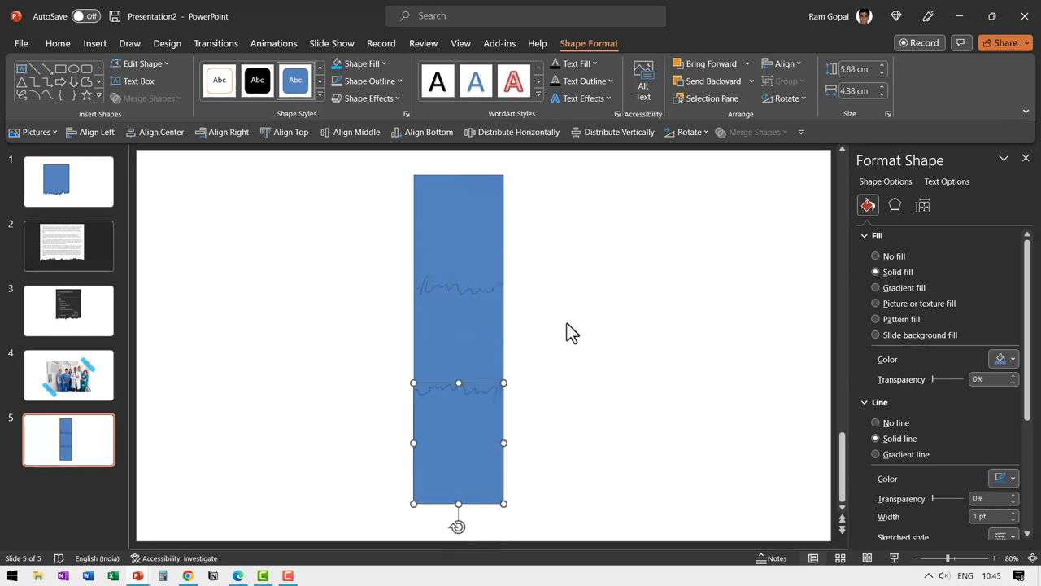
mouse_move(339, 284)
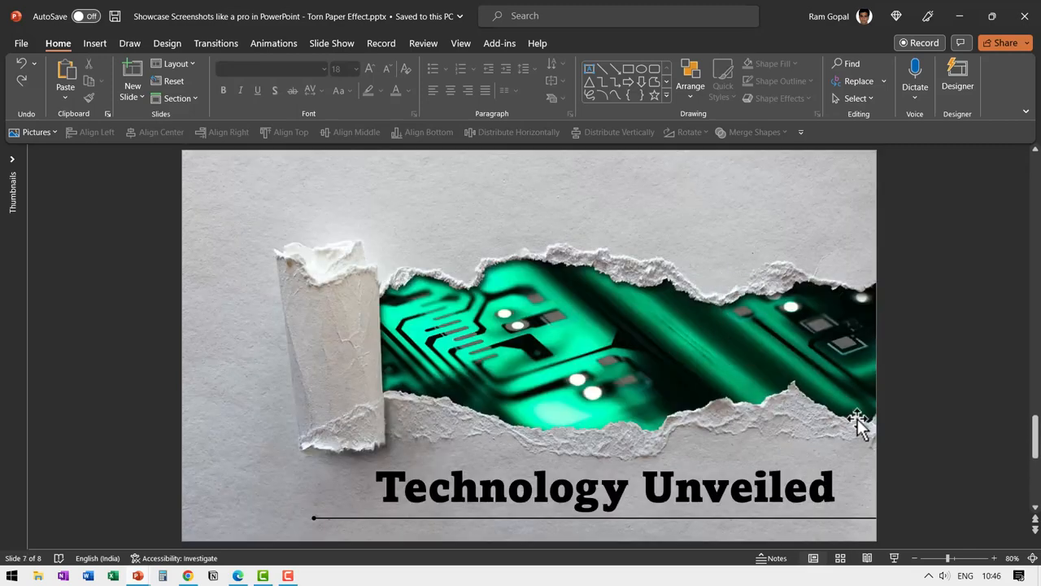
mouse_move(797, 427)
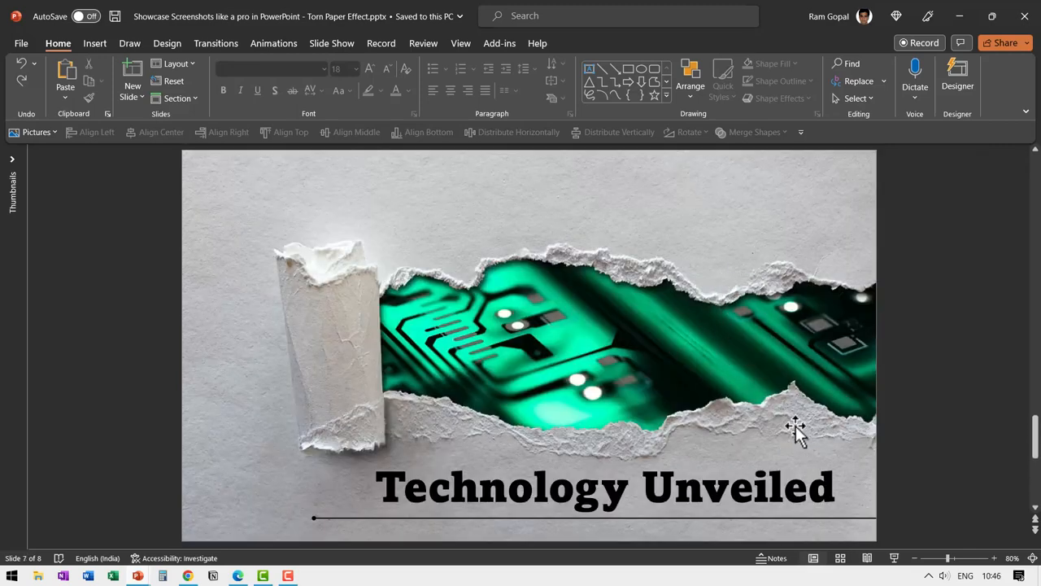
mouse_move(770, 240)
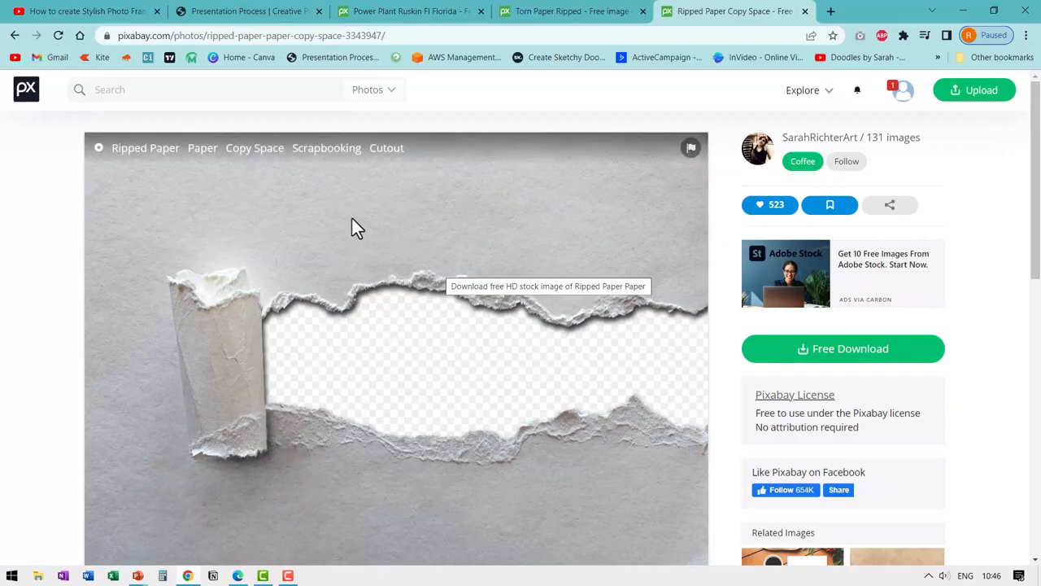
mouse_move(500, 262)
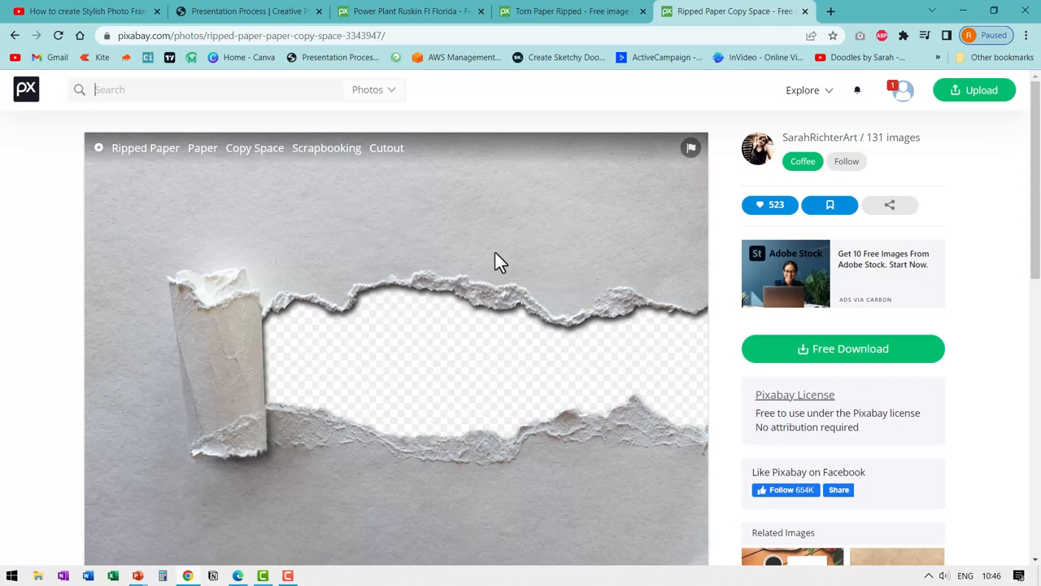
- Download the ripped-paper image from Pixabay as a 1920×1416 PNG
click(843, 348)
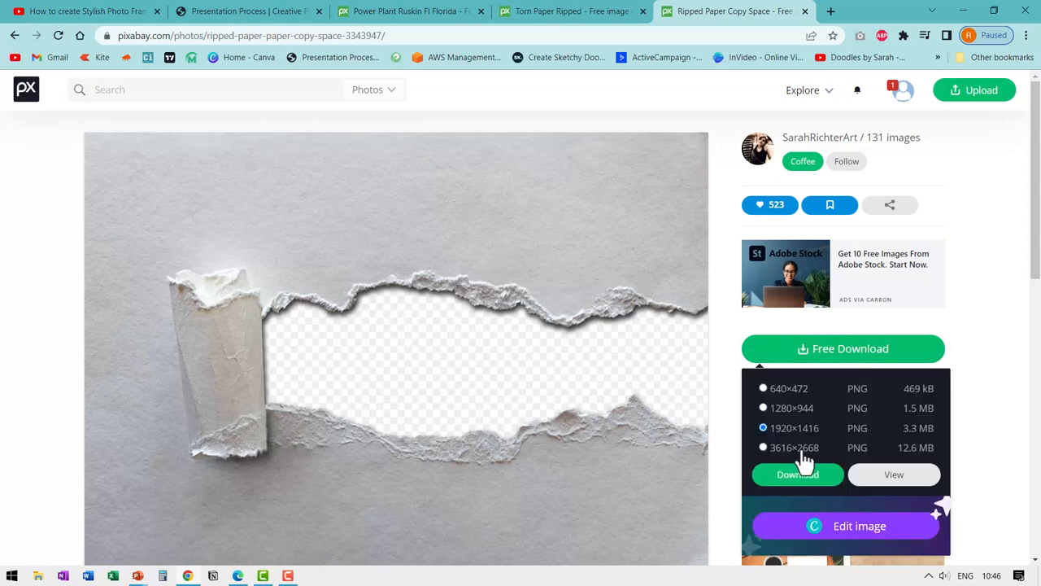
mouse_move(541, 250)
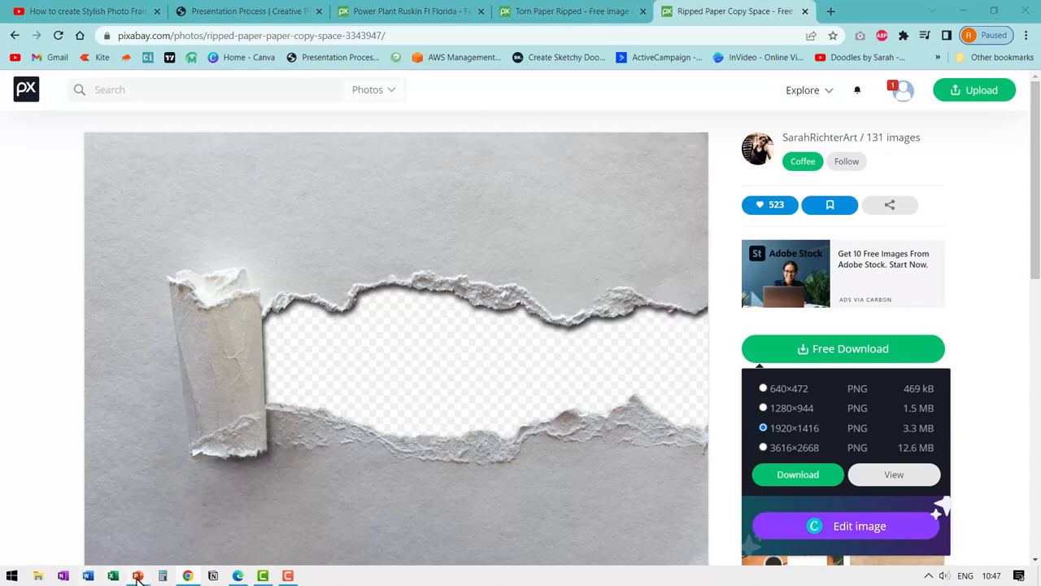
click(138, 576)
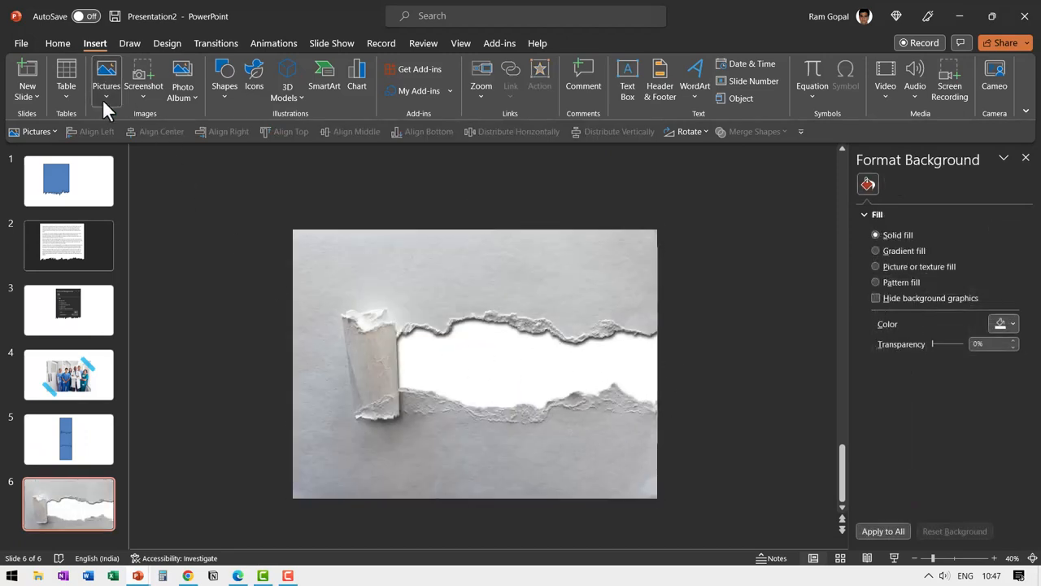
- Search stock images for 'Industry' and insert the refinery-at-dusk photo
click(106, 73)
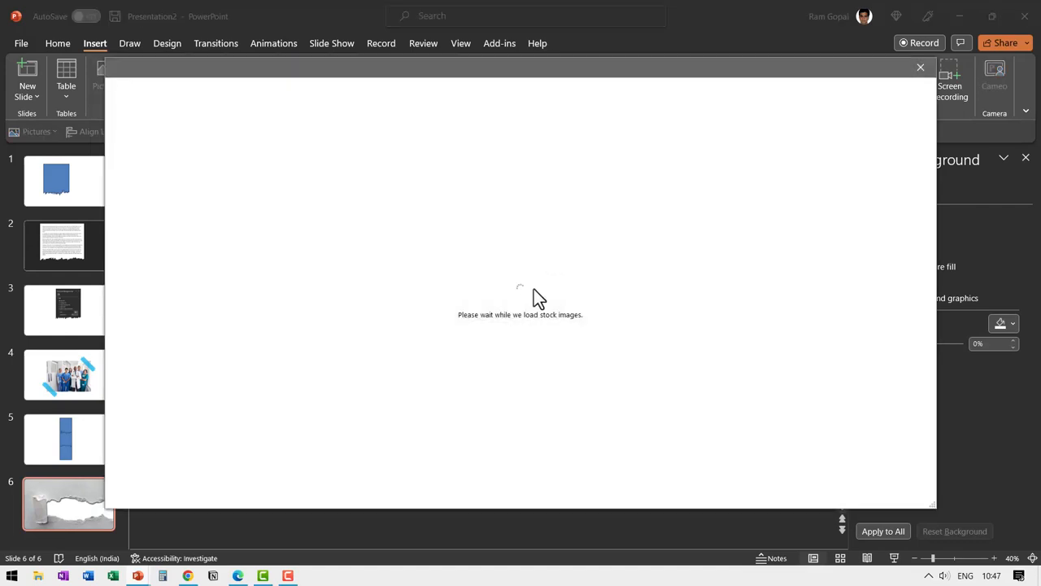
mouse_move(543, 297)
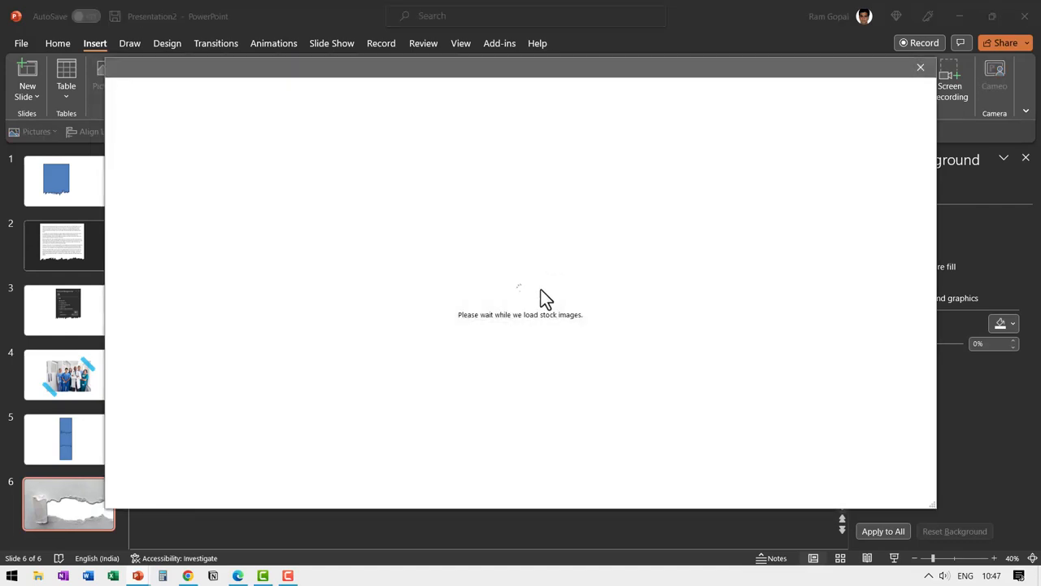
text(Industry)
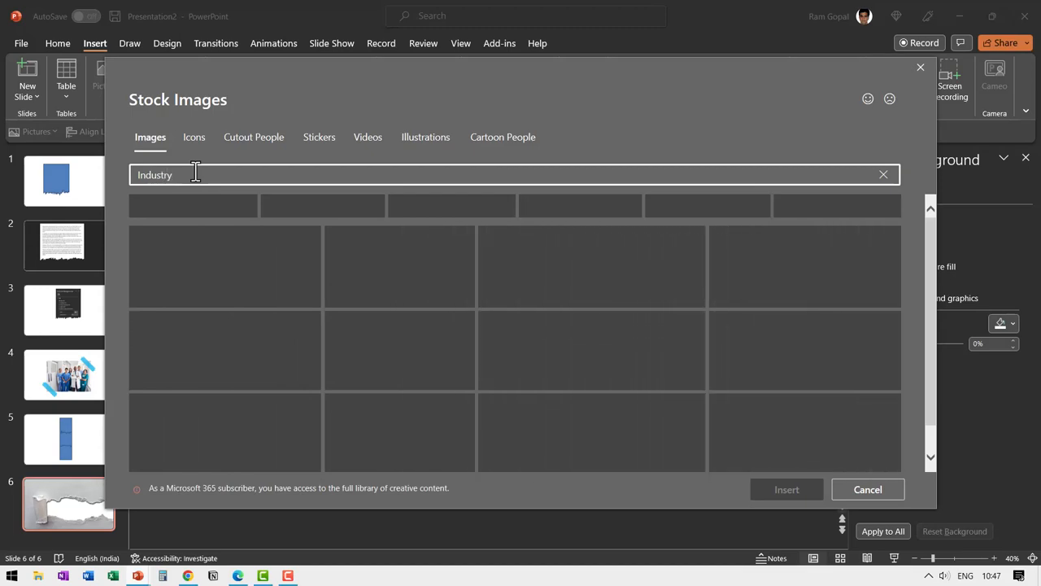
click(456, 389)
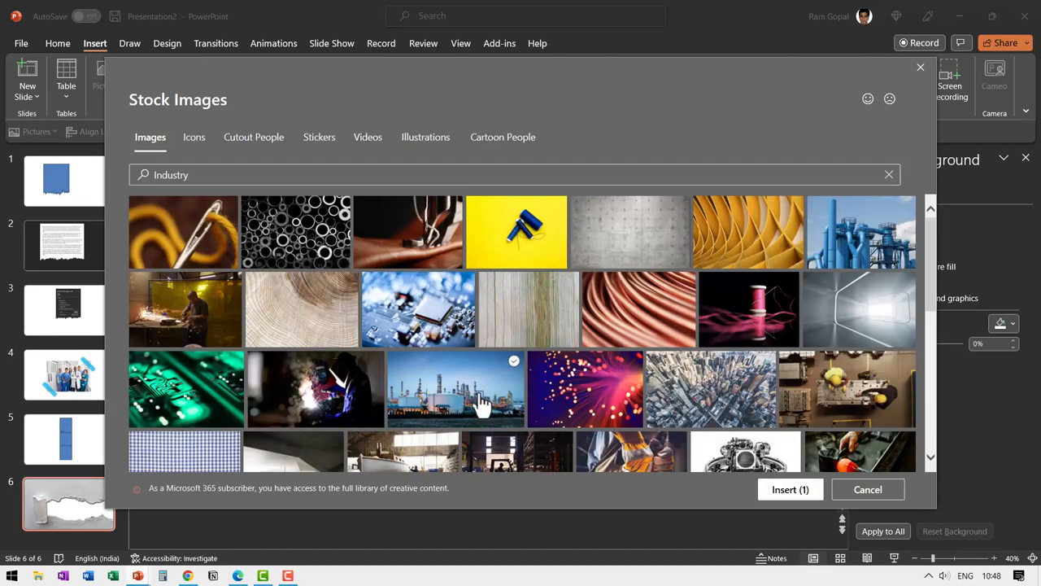
click(790, 489)
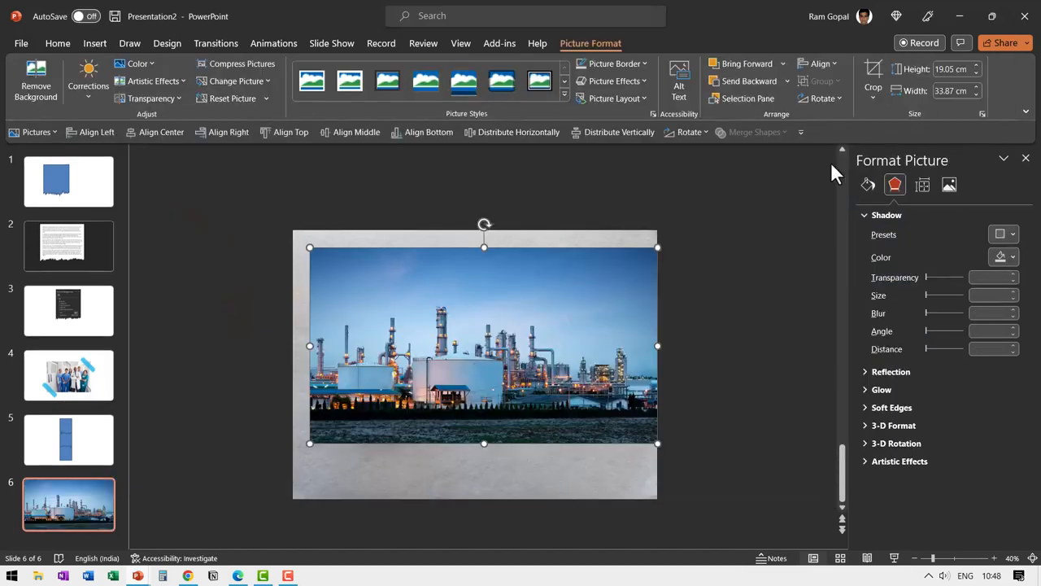
click(873, 81)
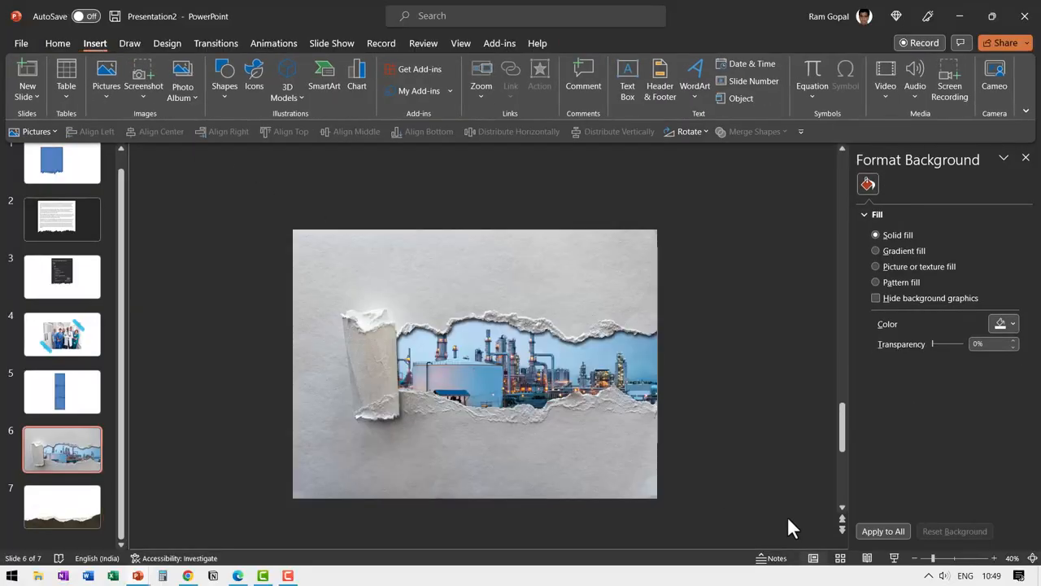
- Send the refinery photo behind the ripped-paper image so it shows through the tear
click(447, 370)
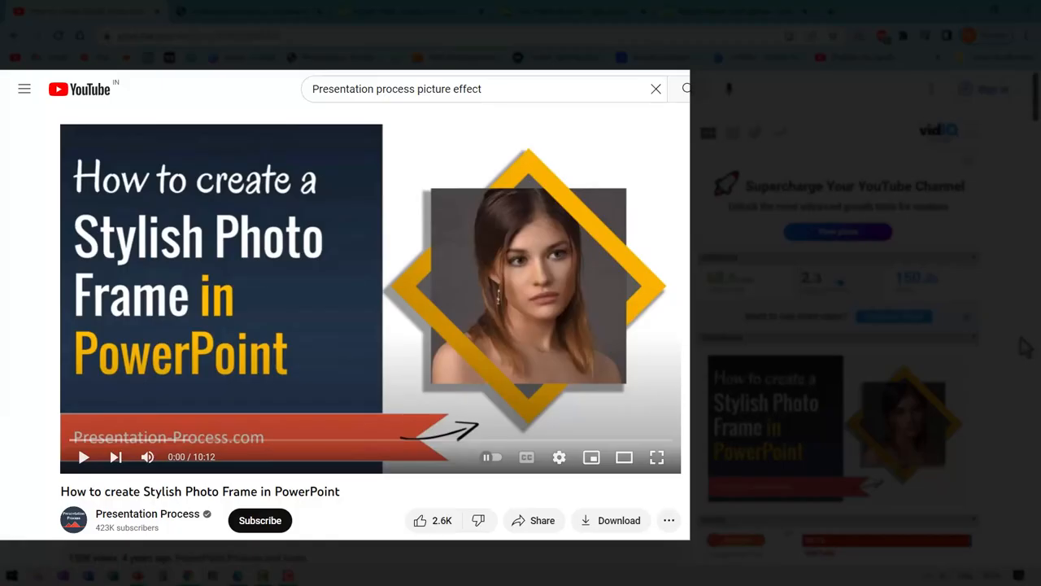
mouse_move(281, 293)
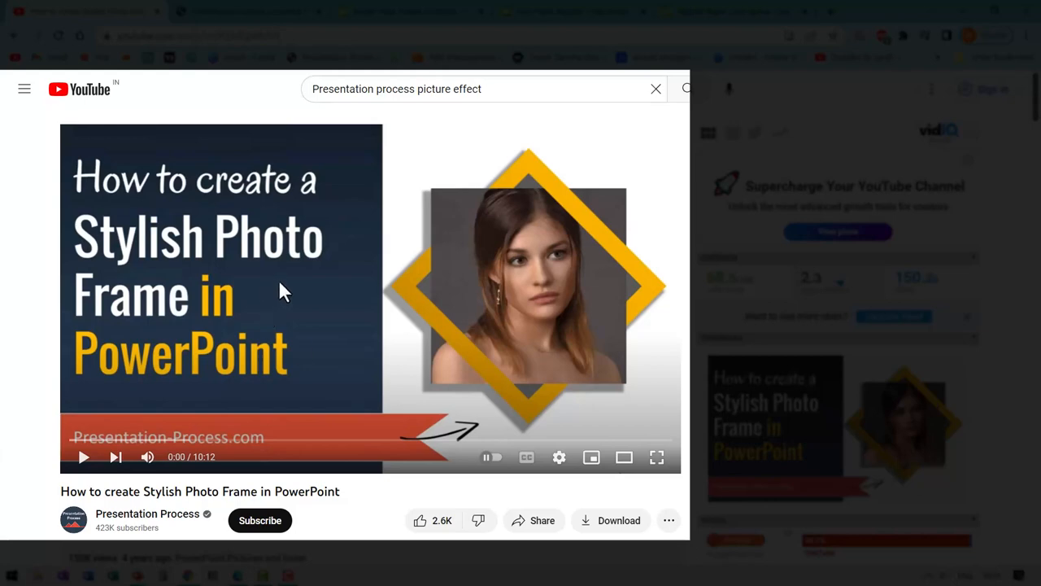
mouse_move(291, 294)
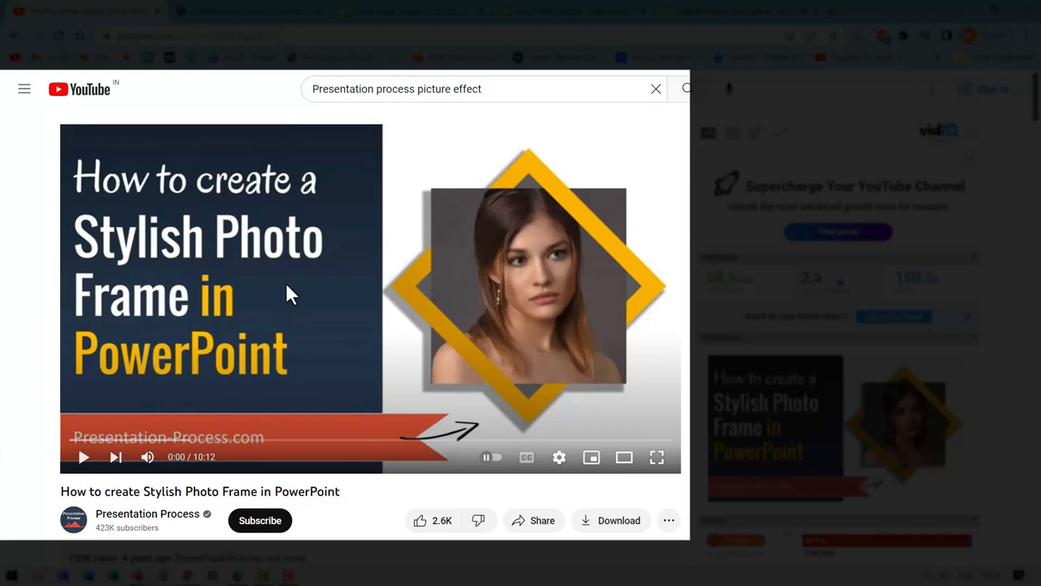
mouse_move(358, 354)
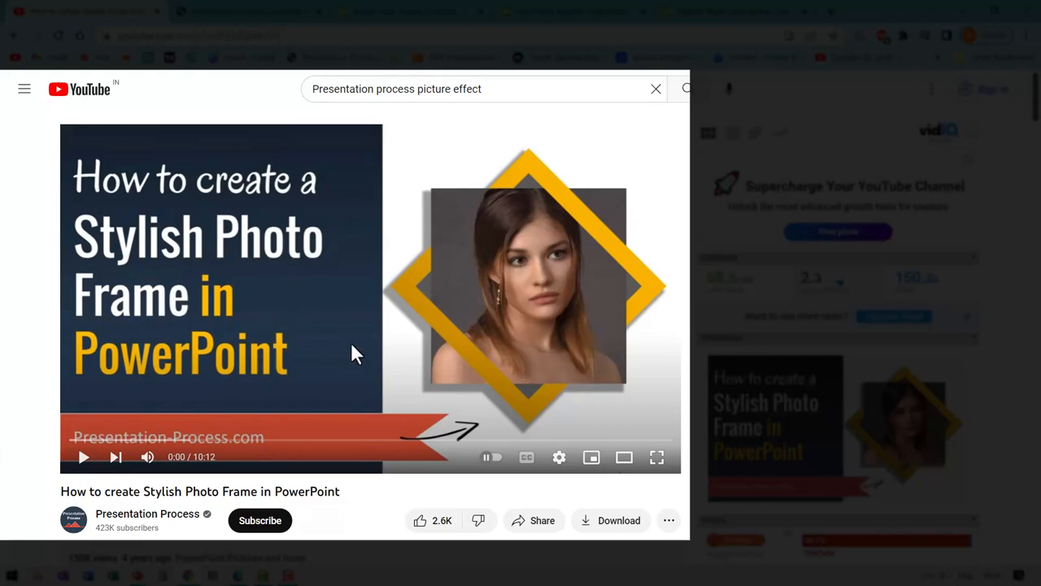
mouse_move(338, 350)
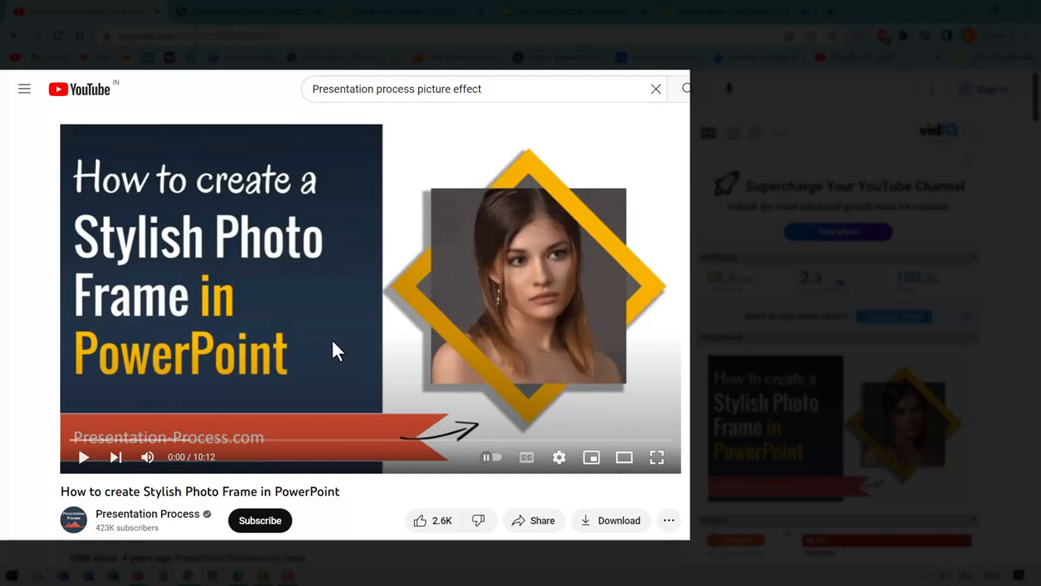
mouse_move(342, 332)
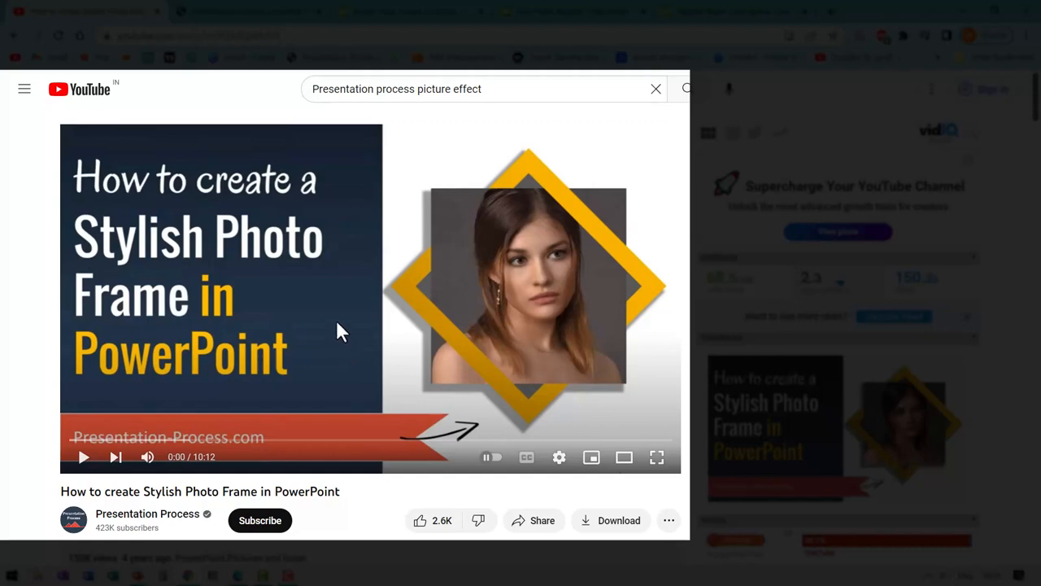